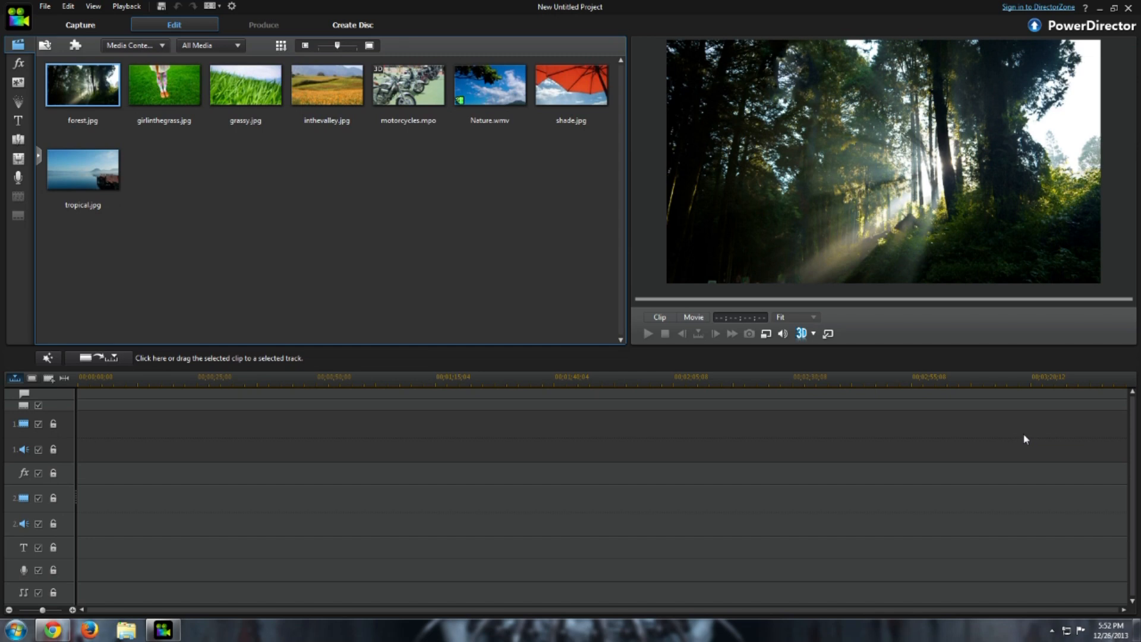
{"action": "mouse_move", "coordinate": [1032, 435]}
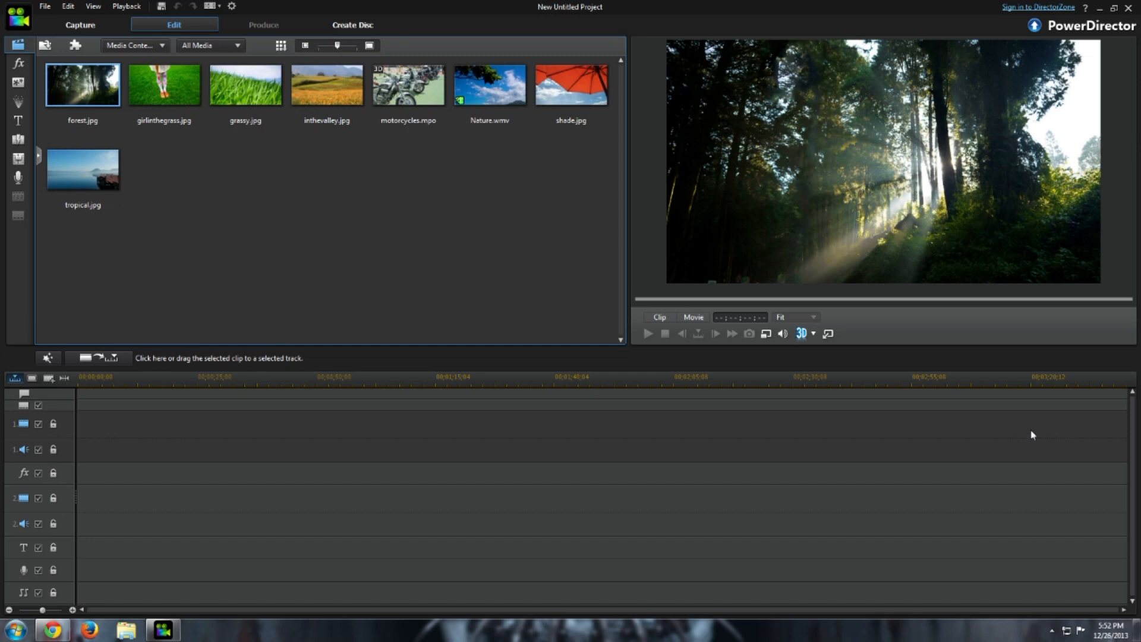
{"action": "mouse_move", "coordinate": [1032, 56]}
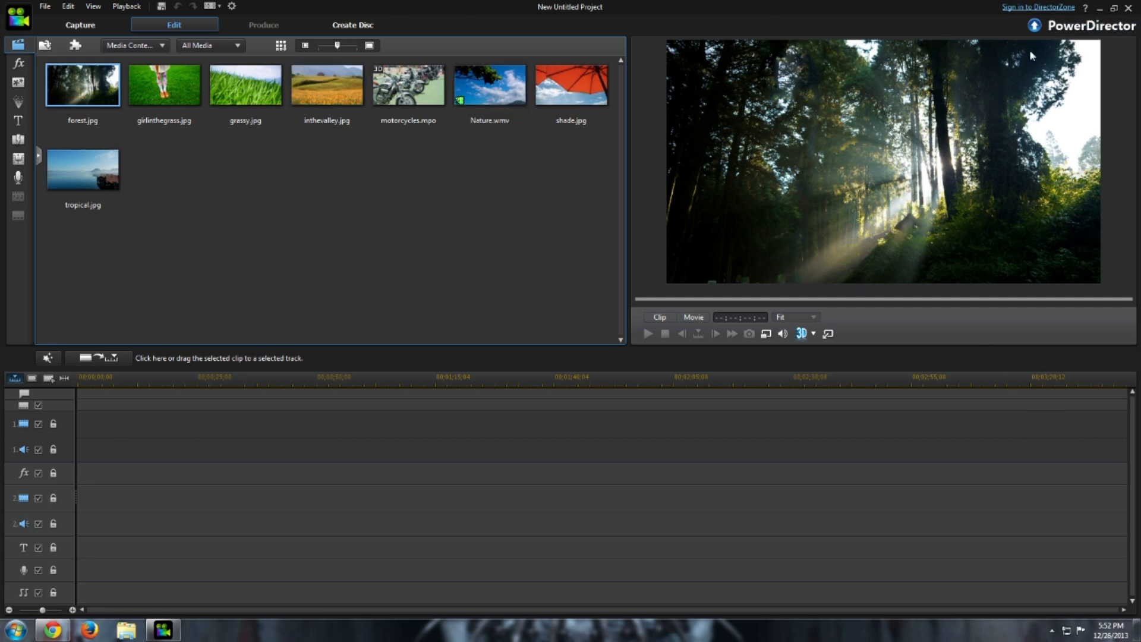
{"action": "mouse_move", "coordinate": [404, 224]}
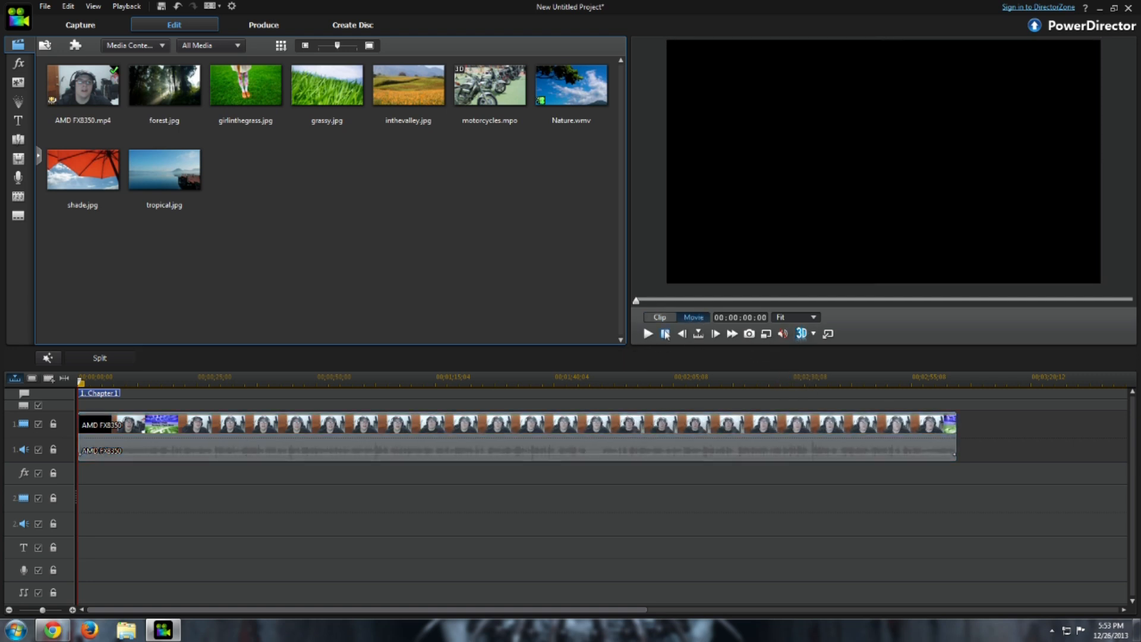
Step: Play the webcam project in the preview for about two seconds, then pause it
{"action": "left_click", "coordinate": [646, 333]}
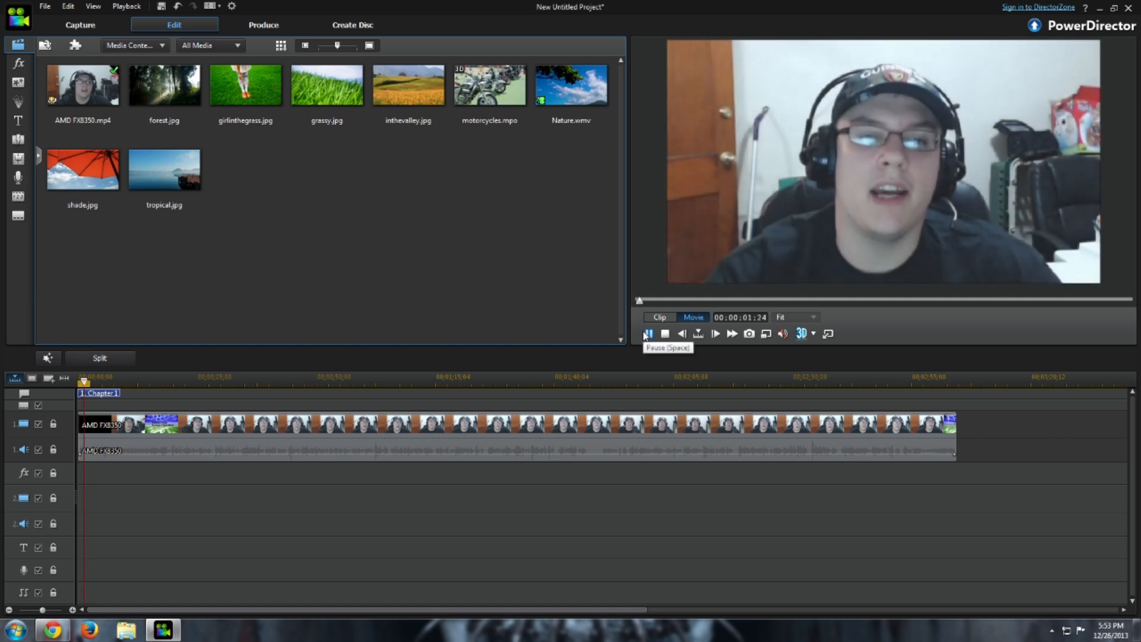
{"action": "left_click", "coordinate": [647, 333]}
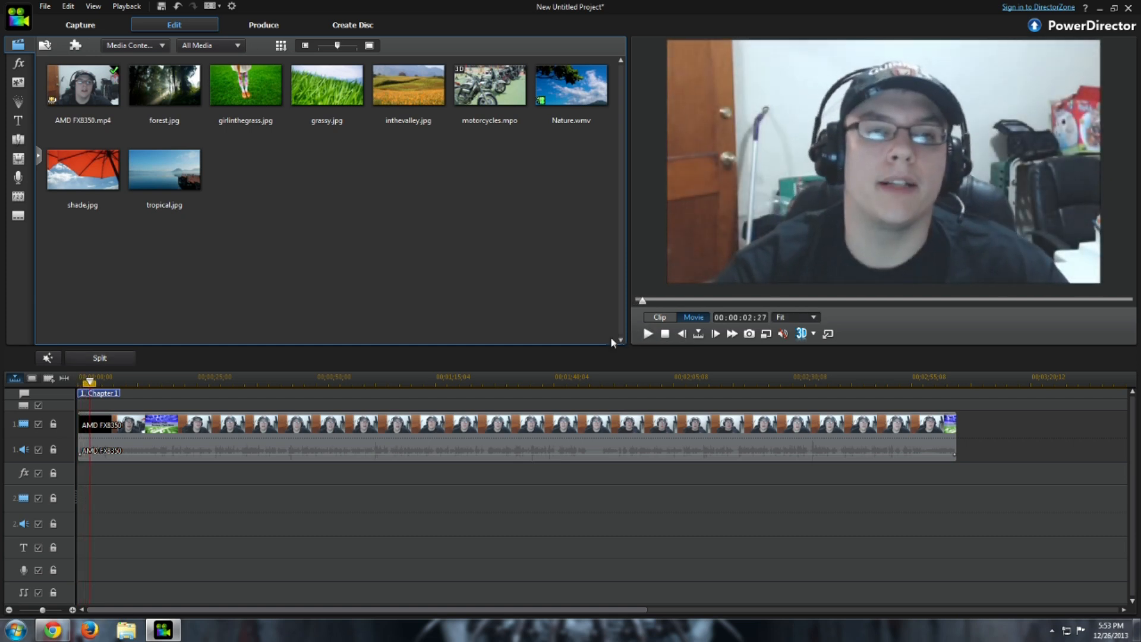
{"action": "mouse_move", "coordinate": [426, 268]}
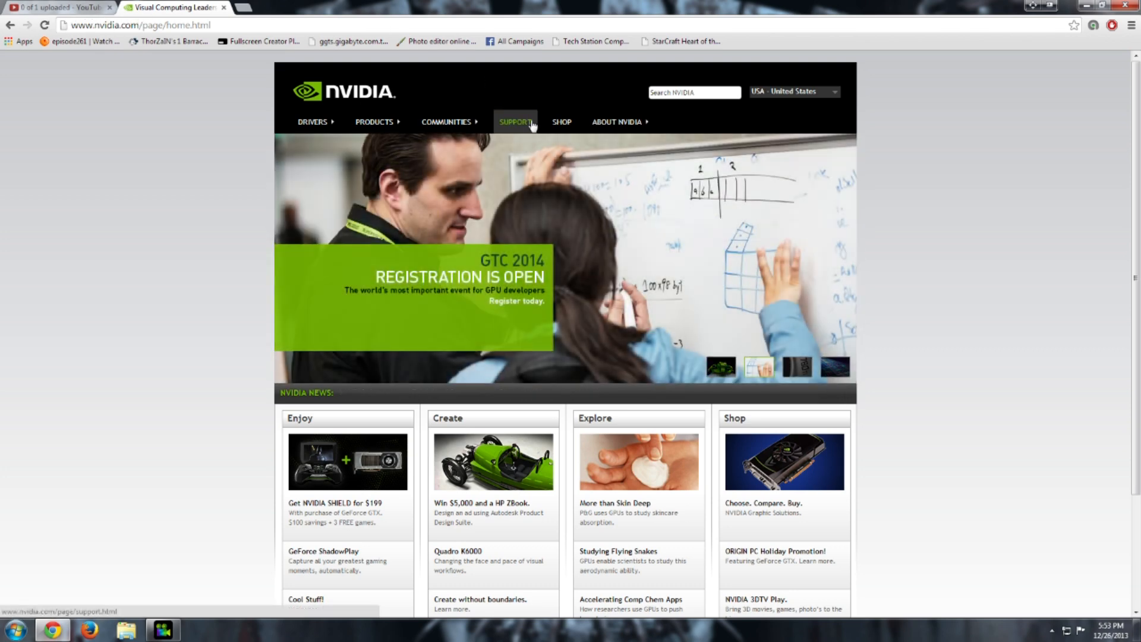
Step: Go from nvidia.com's Support page through Download Drivers to the Beta and Older Drivers search
{"action": "left_click", "coordinate": [515, 122]}
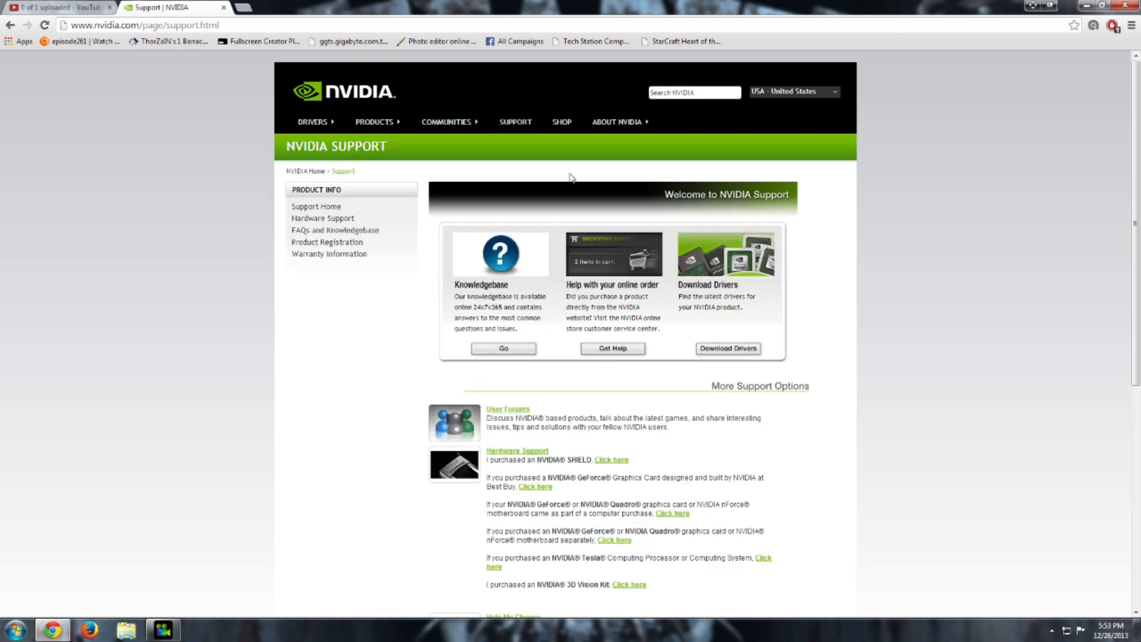
{"action": "left_click", "coordinate": [727, 349]}
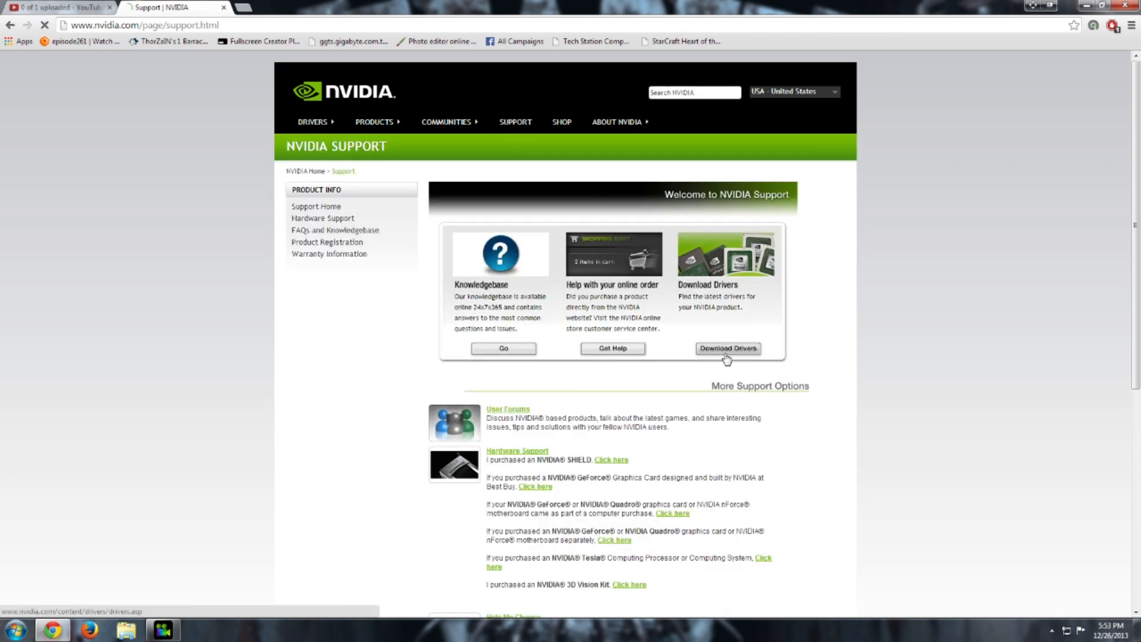
{"action": "left_click", "coordinate": [728, 348]}
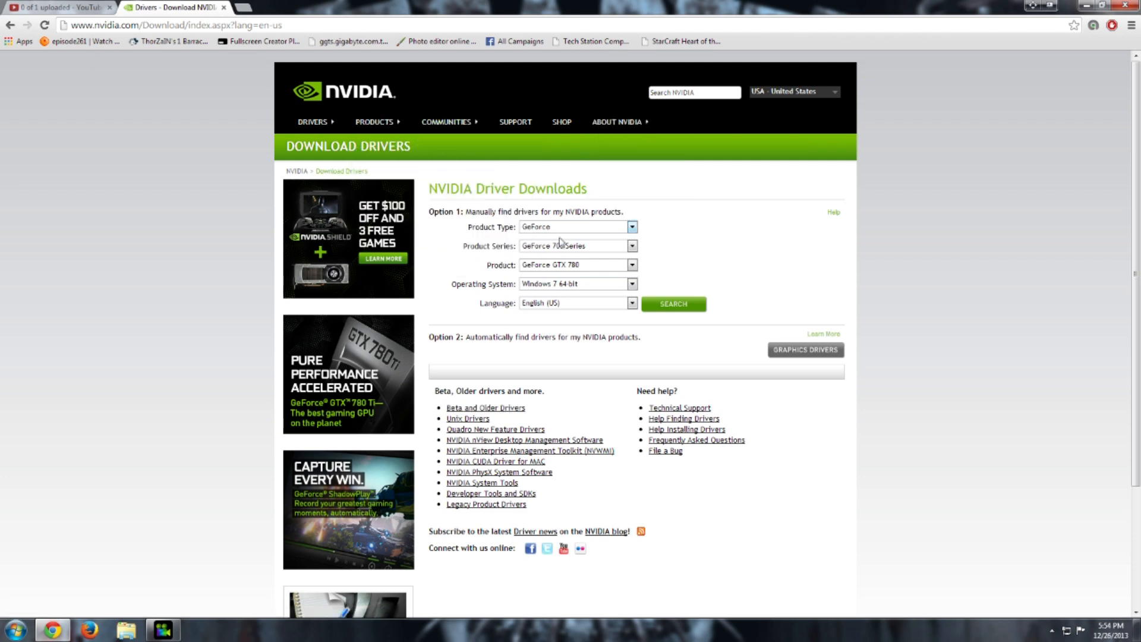
{"action": "mouse_move", "coordinate": [580, 238]}
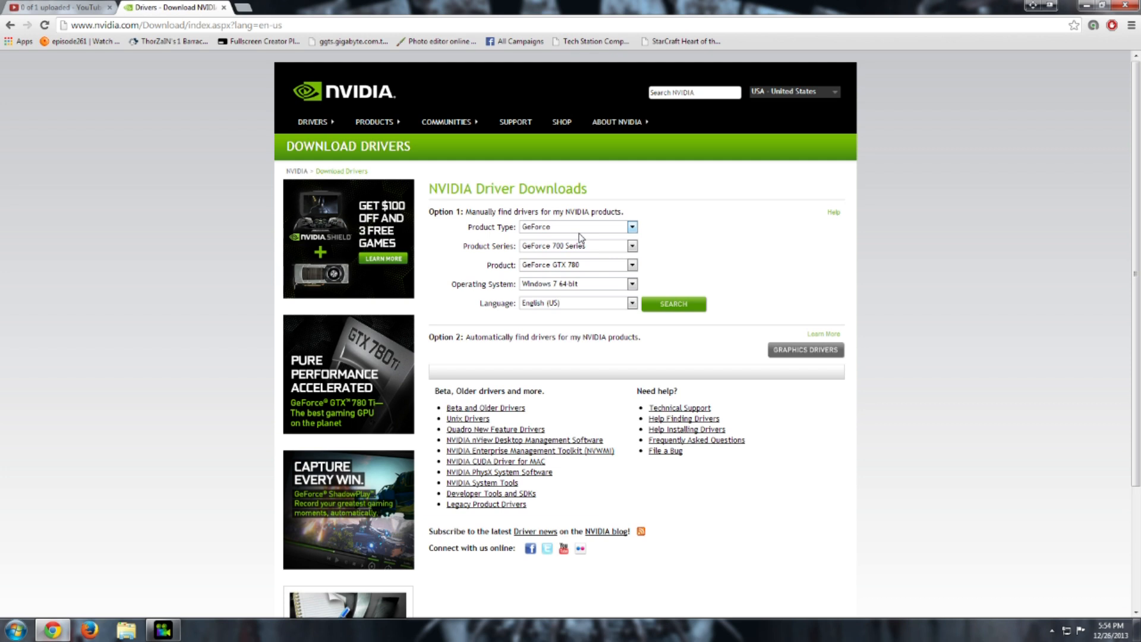
{"action": "mouse_move", "coordinate": [603, 267]}
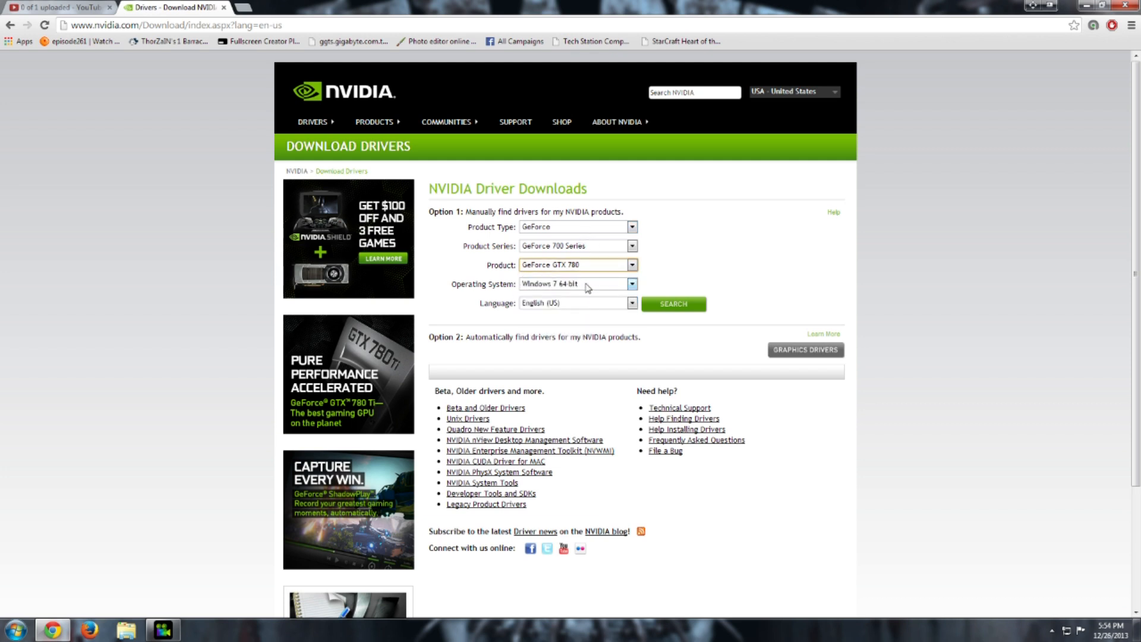
{"action": "mouse_move", "coordinate": [467, 418]}
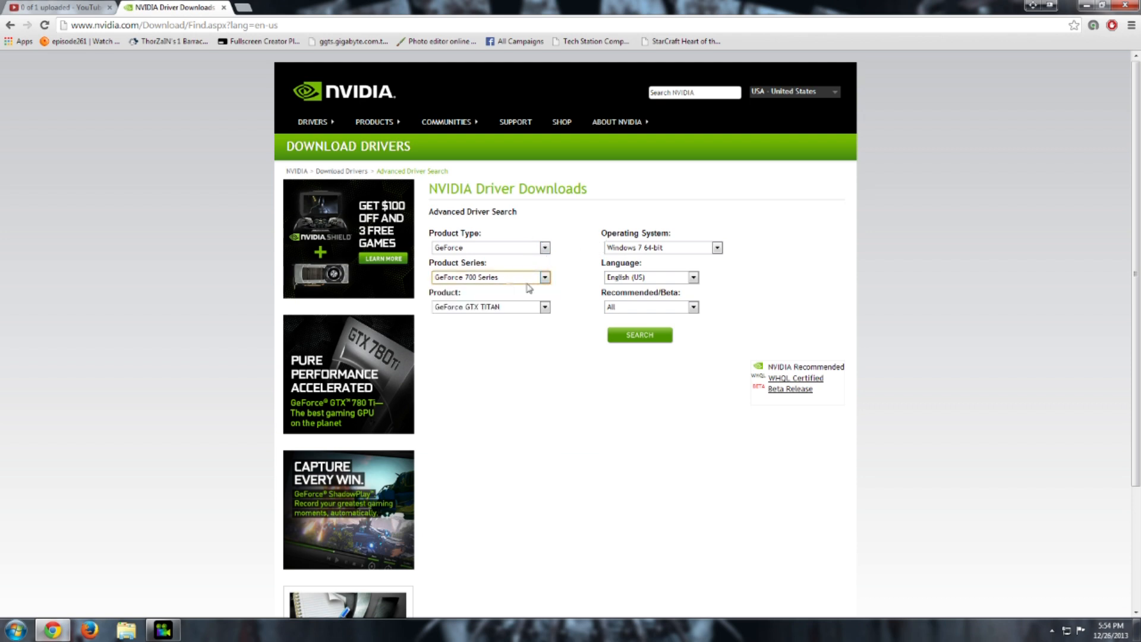
Step: Search for GeForce GTX 780 drivers for Windows 7 64-bit
{"action": "left_click", "coordinate": [488, 306]}
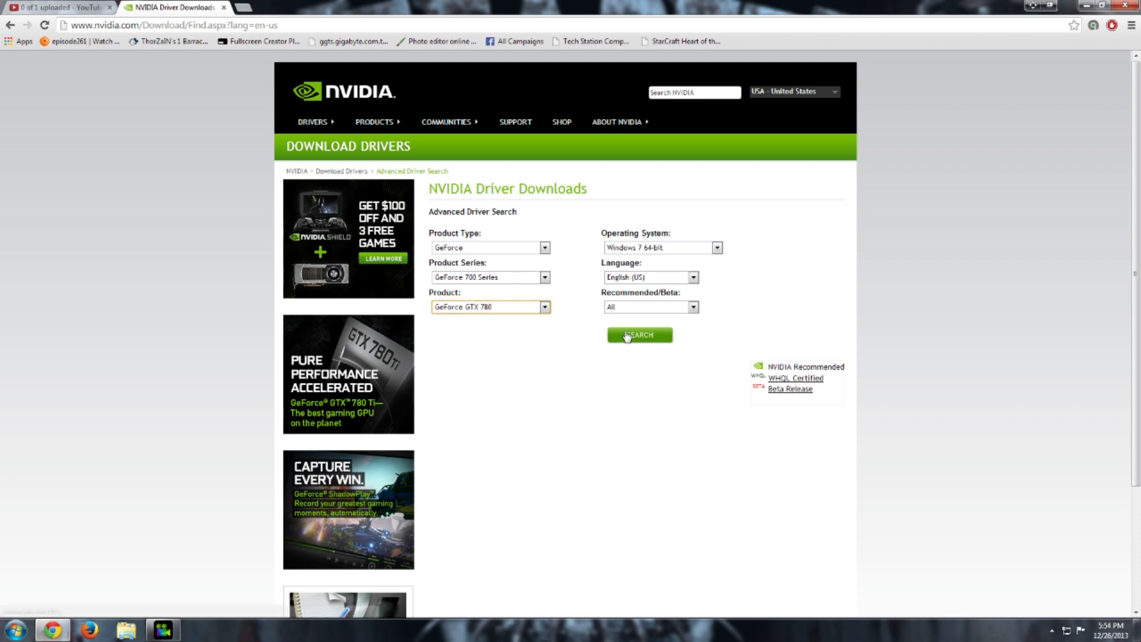
{"action": "left_click", "coordinate": [639, 335]}
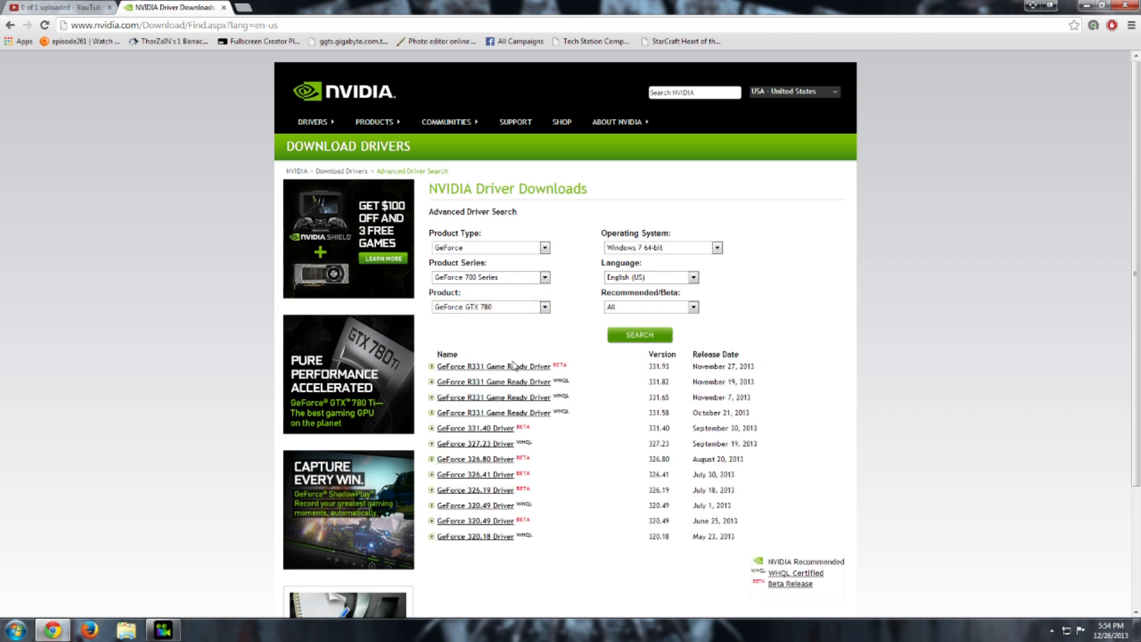
{"action": "mouse_move", "coordinate": [493, 366]}
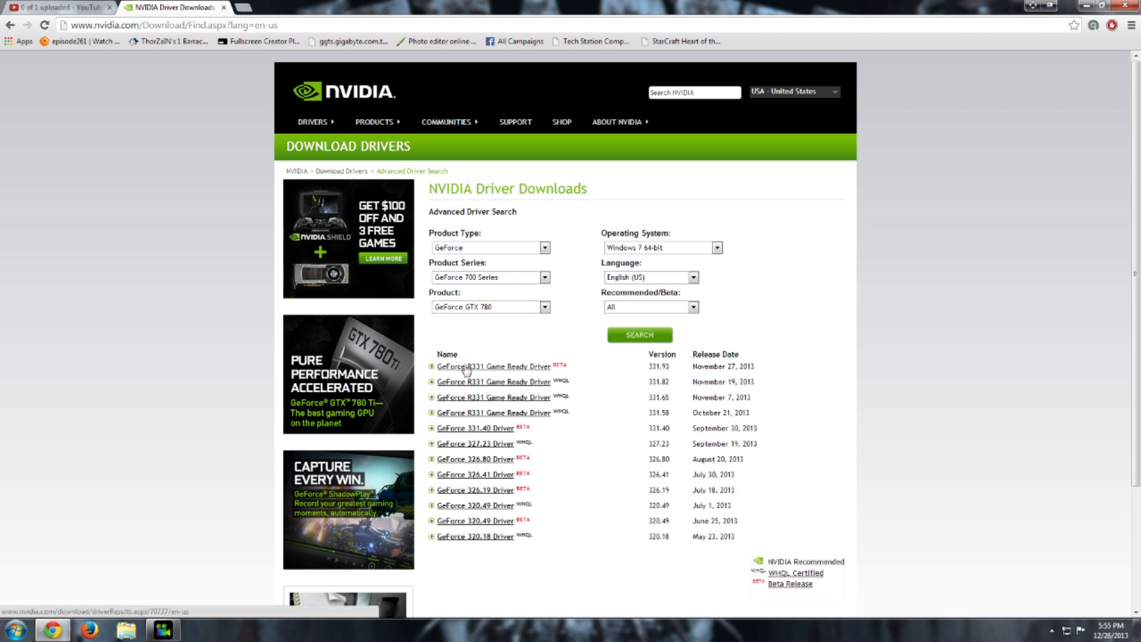
{"action": "mouse_move", "coordinate": [502, 374]}
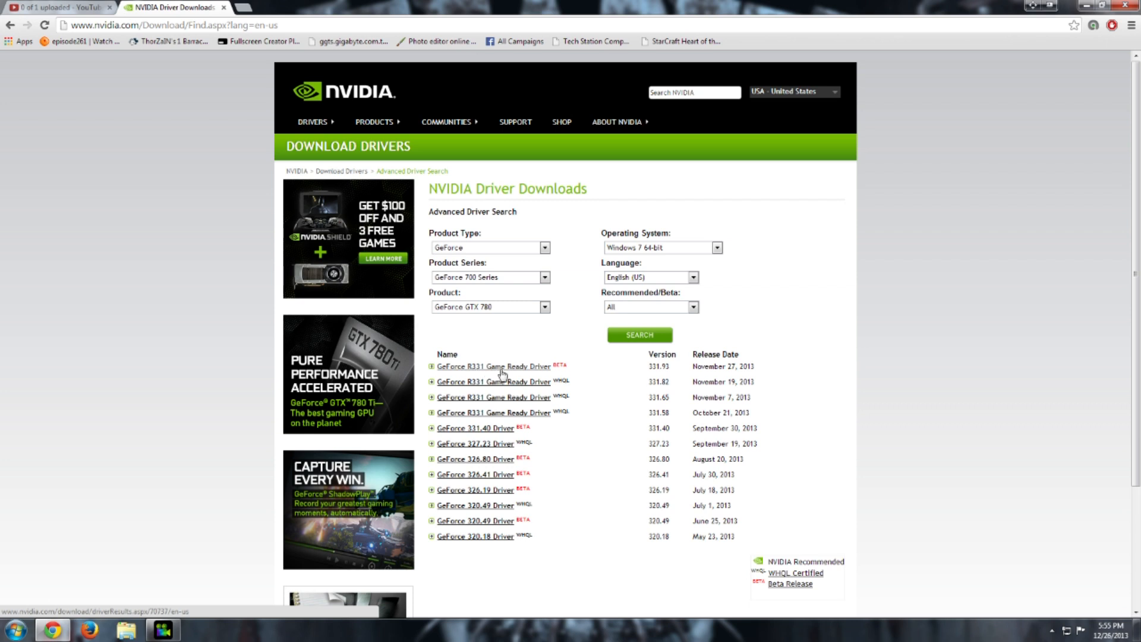
{"action": "mouse_move", "coordinate": [524, 385]}
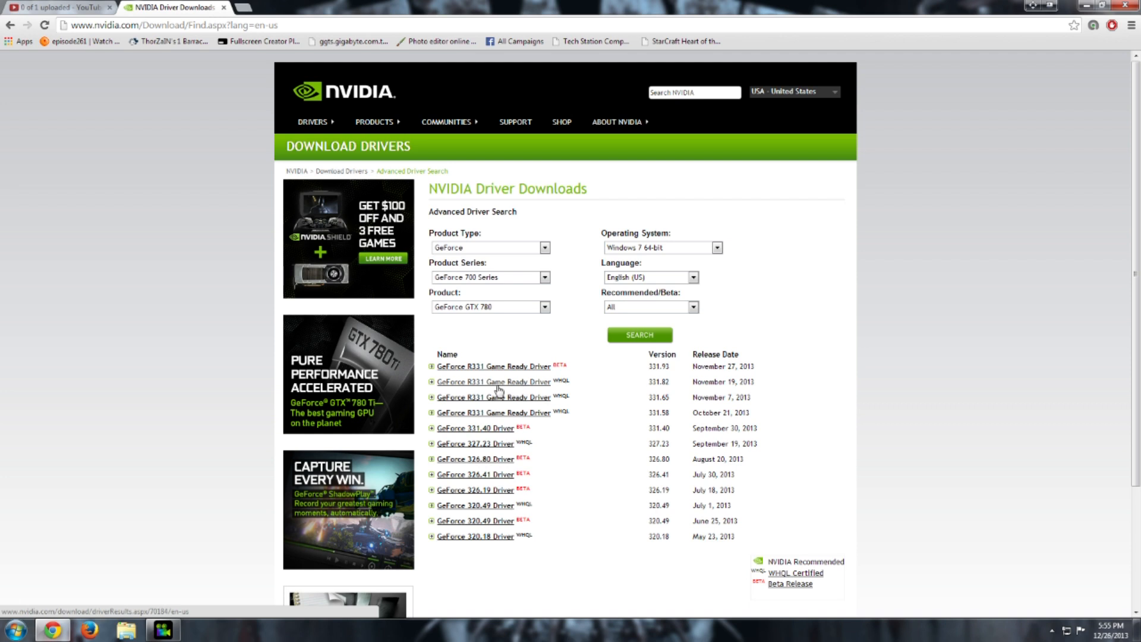
{"action": "mouse_move", "coordinate": [458, 429]}
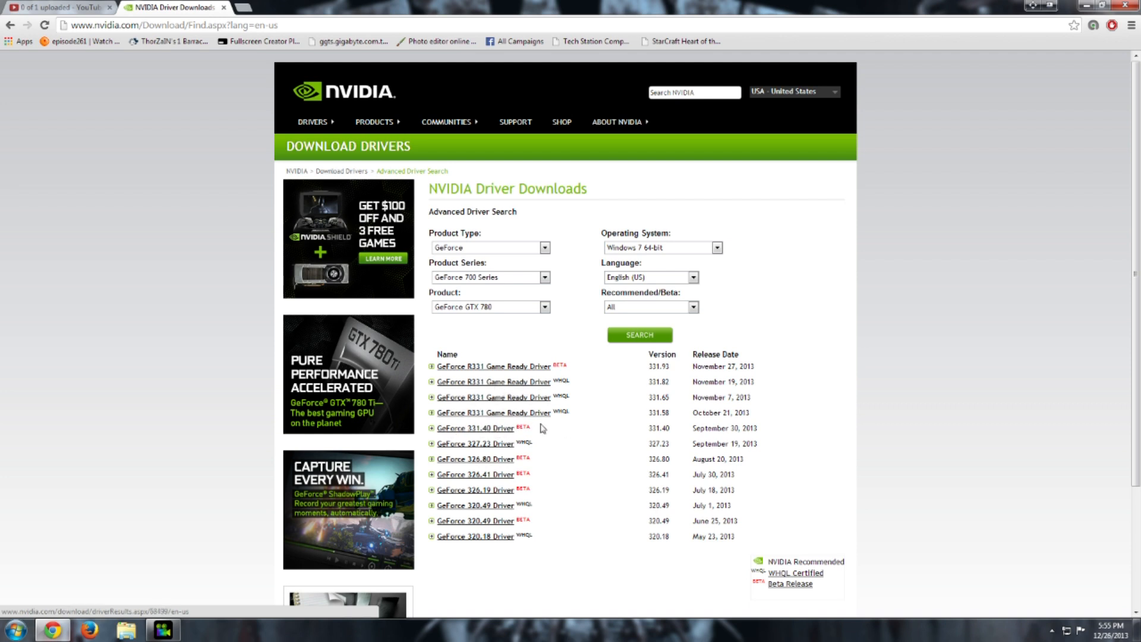
{"action": "mouse_move", "coordinate": [453, 414]}
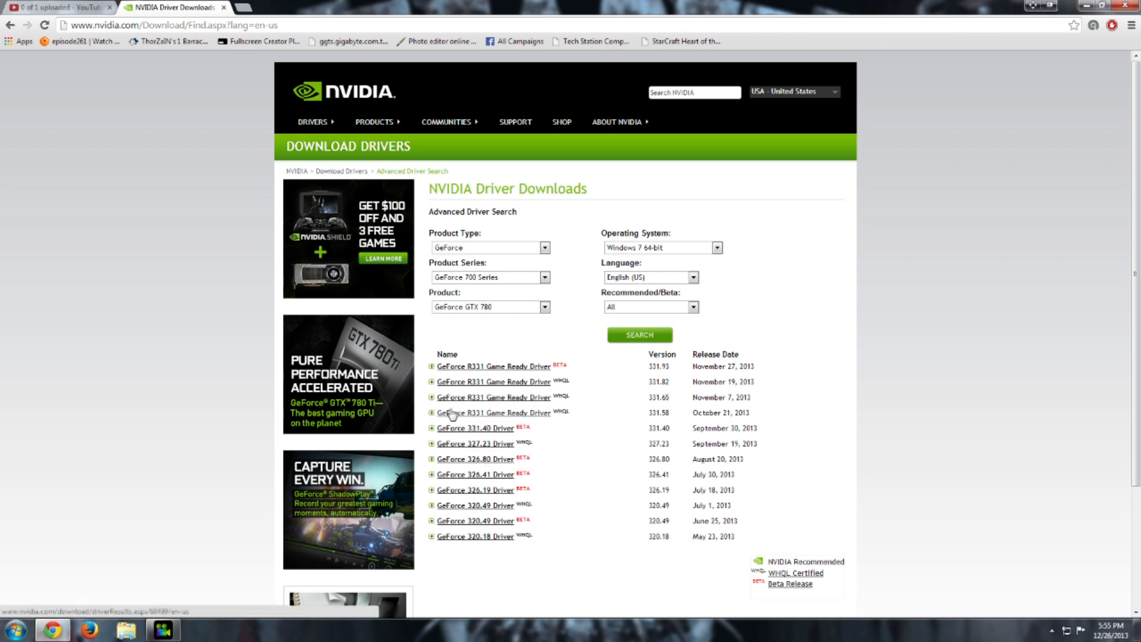
{"action": "mouse_move", "coordinate": [523, 416]}
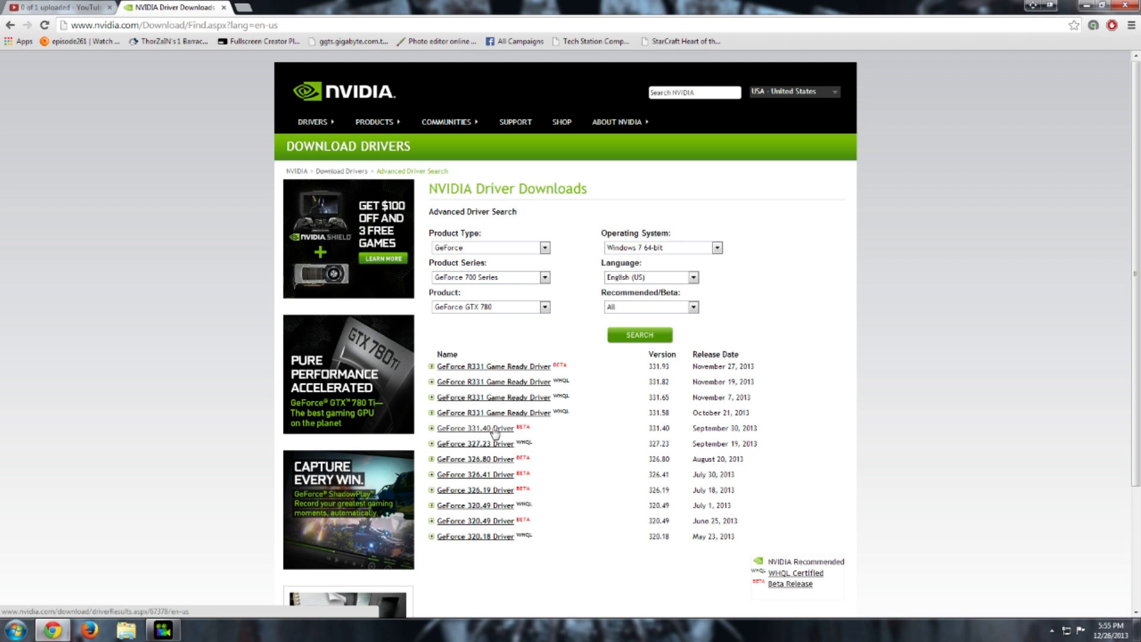
Step: Choose the GeForce 331.40 beta driver from the results and start its download
{"action": "left_click", "coordinate": [474, 428]}
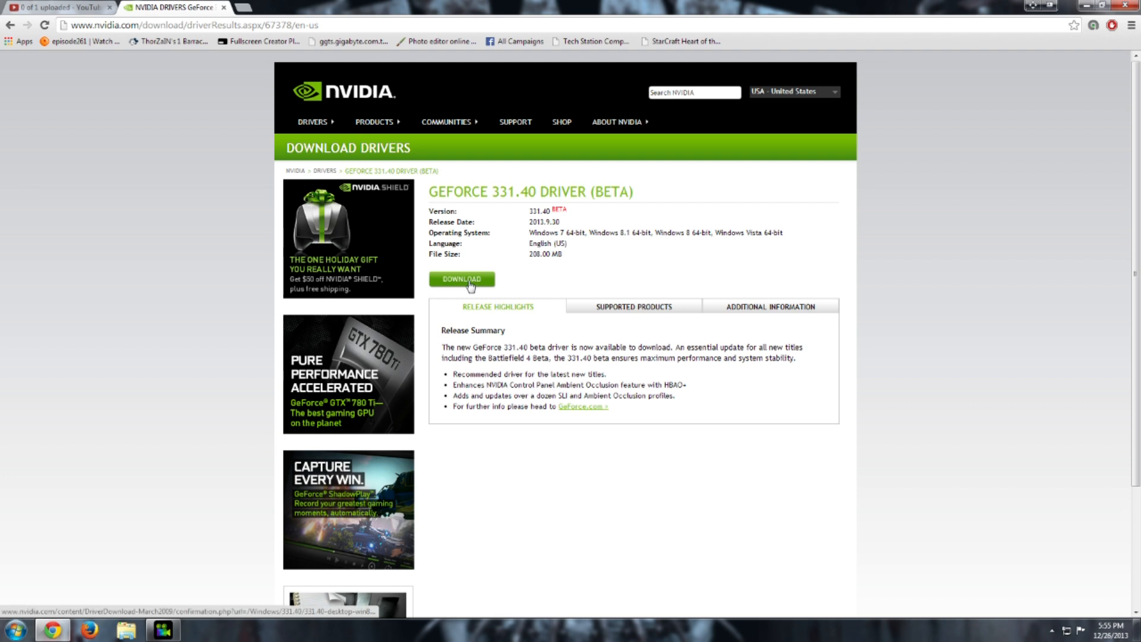
{"action": "left_click", "coordinate": [461, 283]}
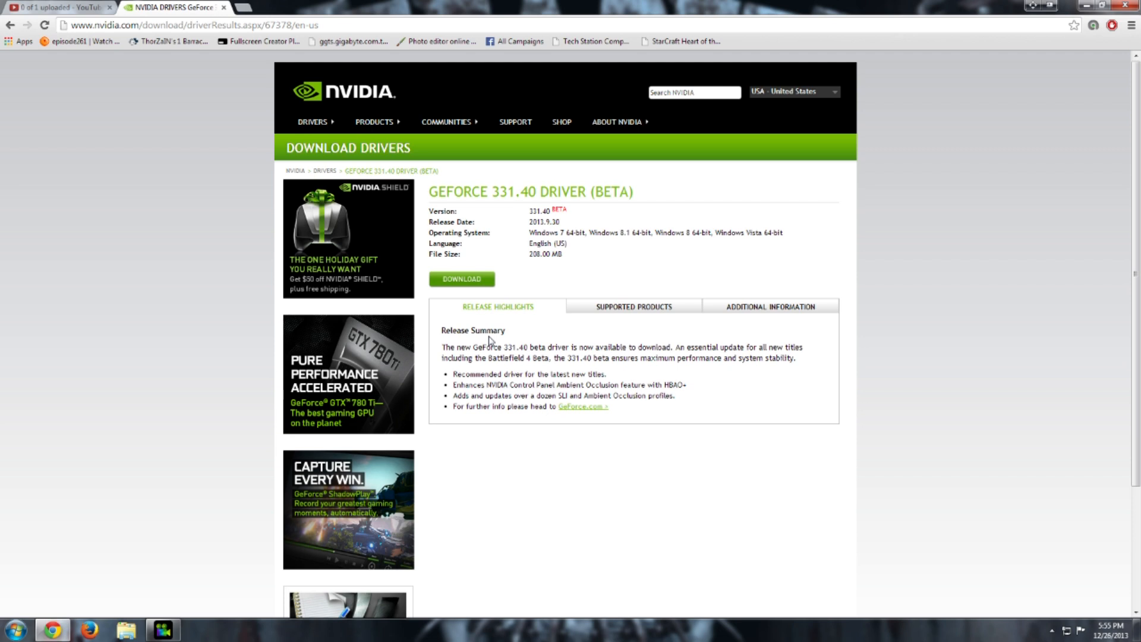
{"action": "mouse_move", "coordinate": [491, 329]}
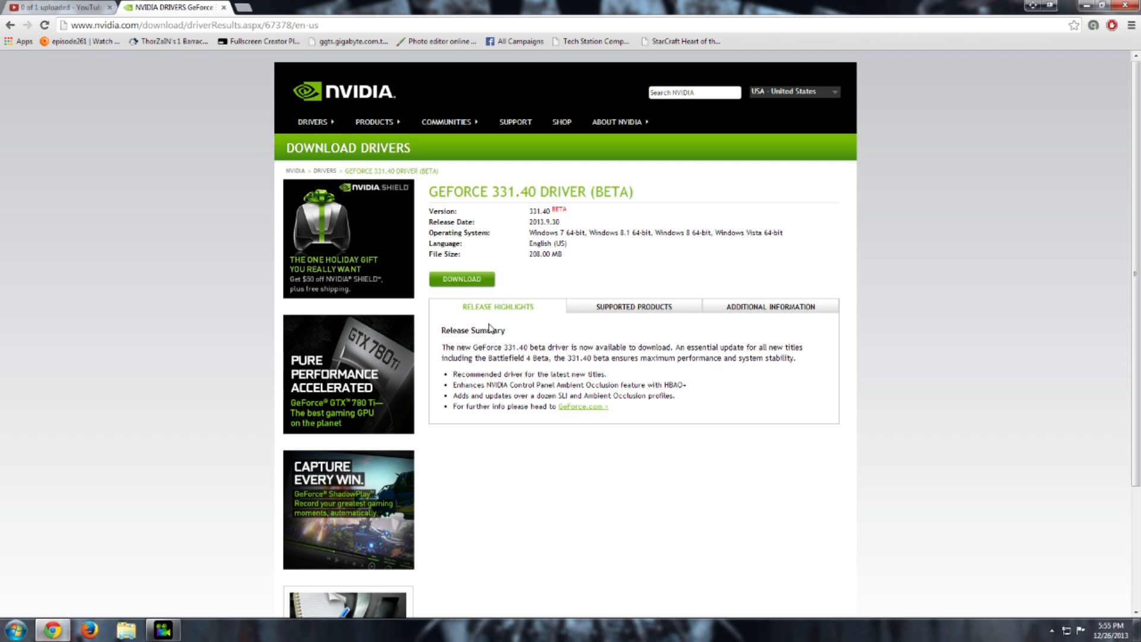